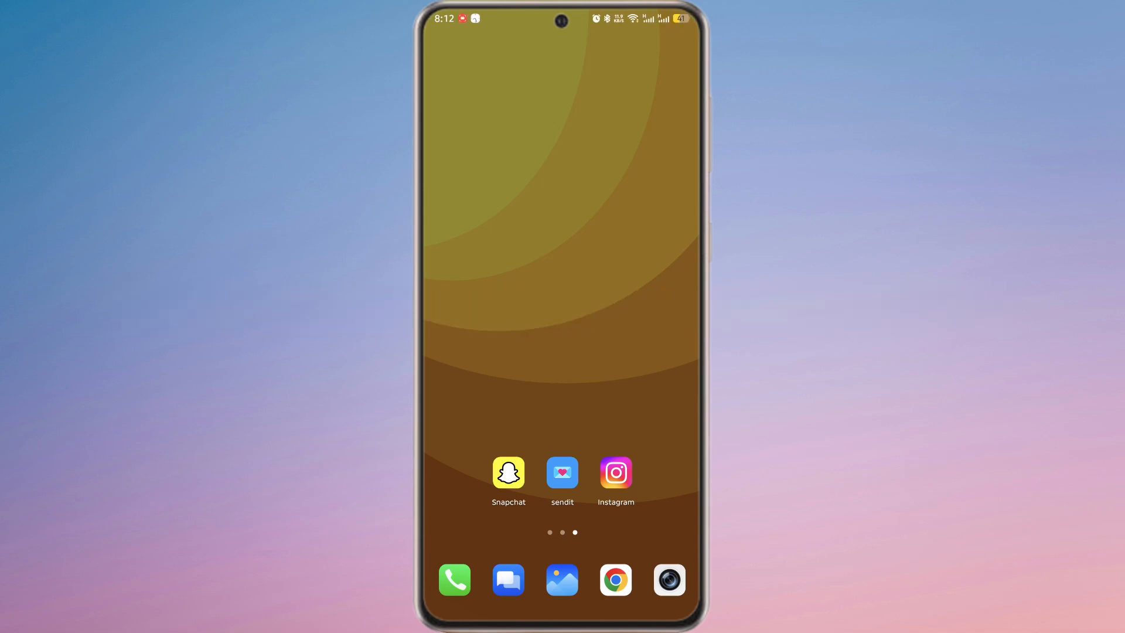
- Launch the sendit app from the Android home screen
left_click(563, 472)
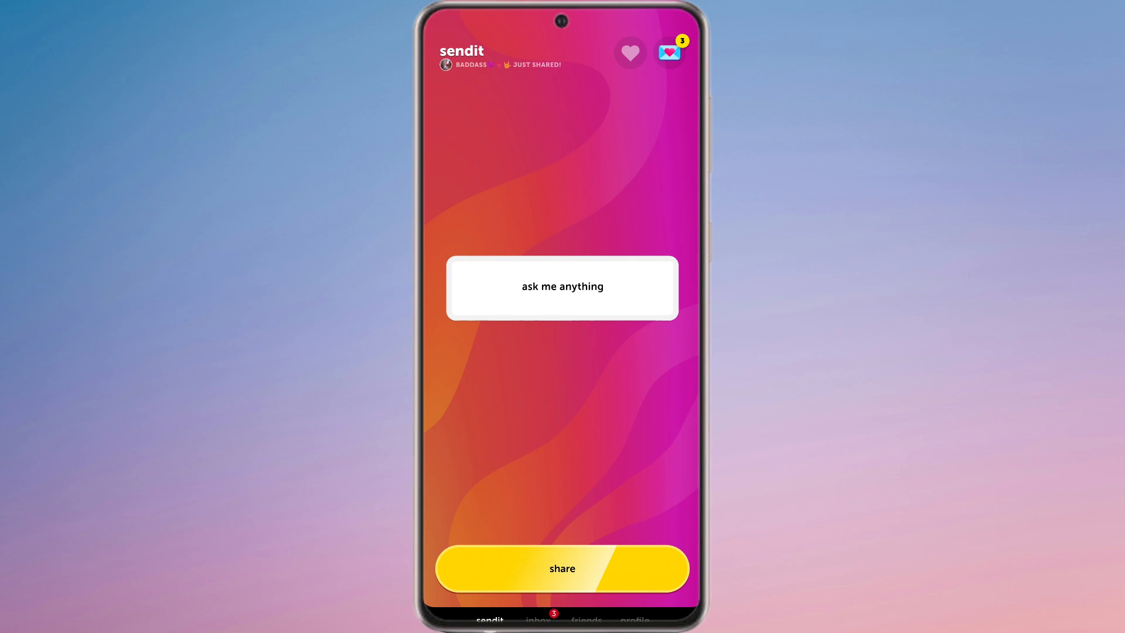
- Append '!!!' to the prompt so it reads 'ask me anything!!!'
left_click(562, 287)
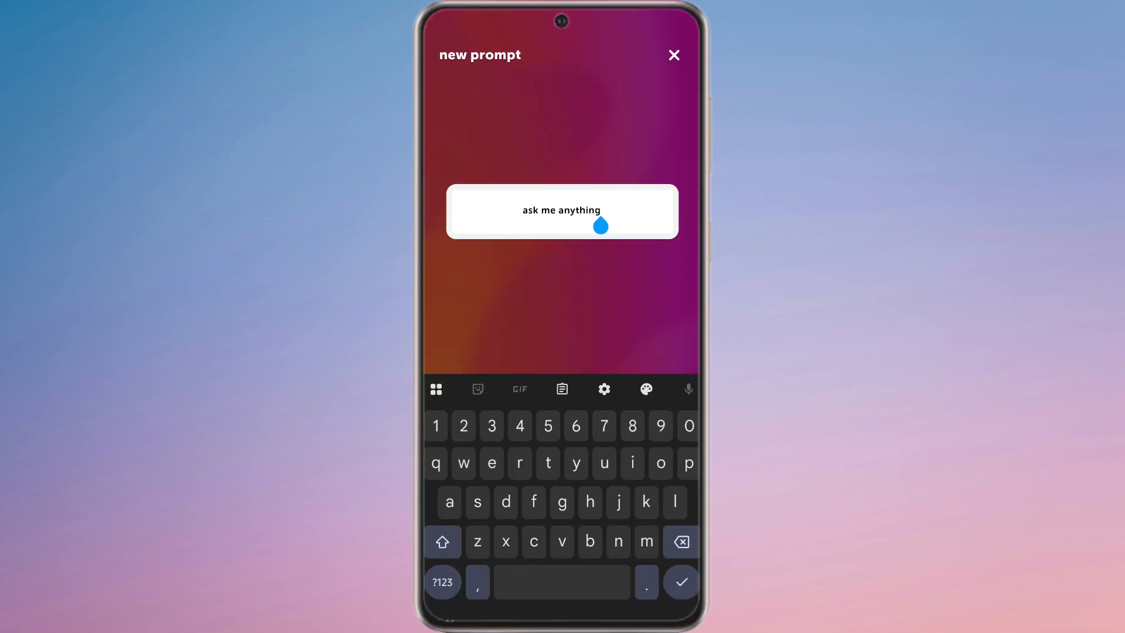
left_click(441, 582)
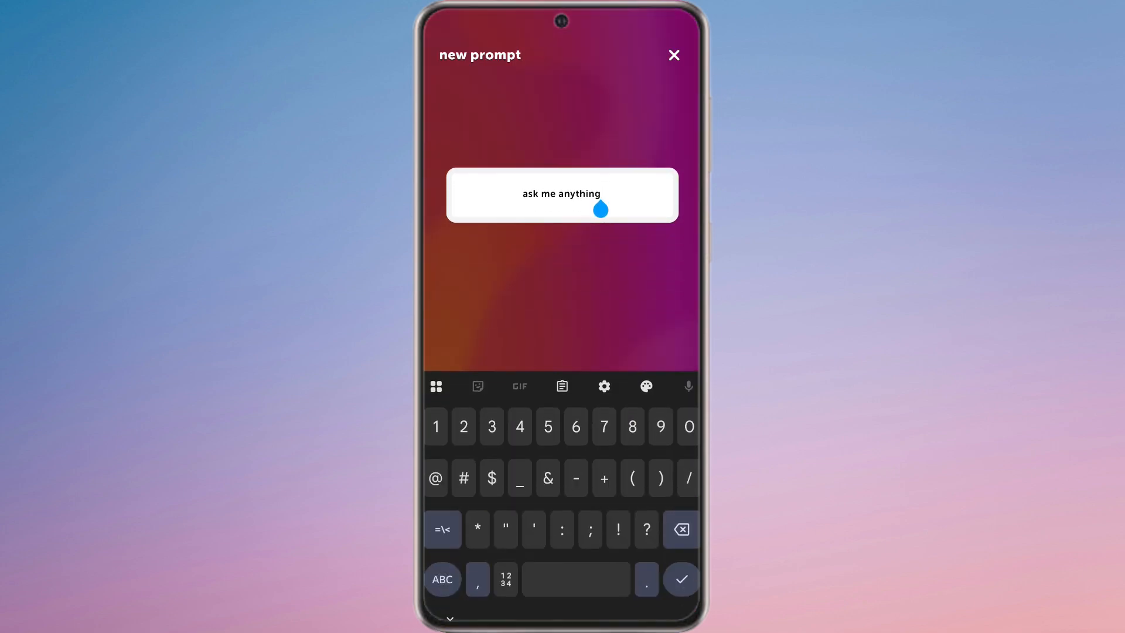
type("!!!")
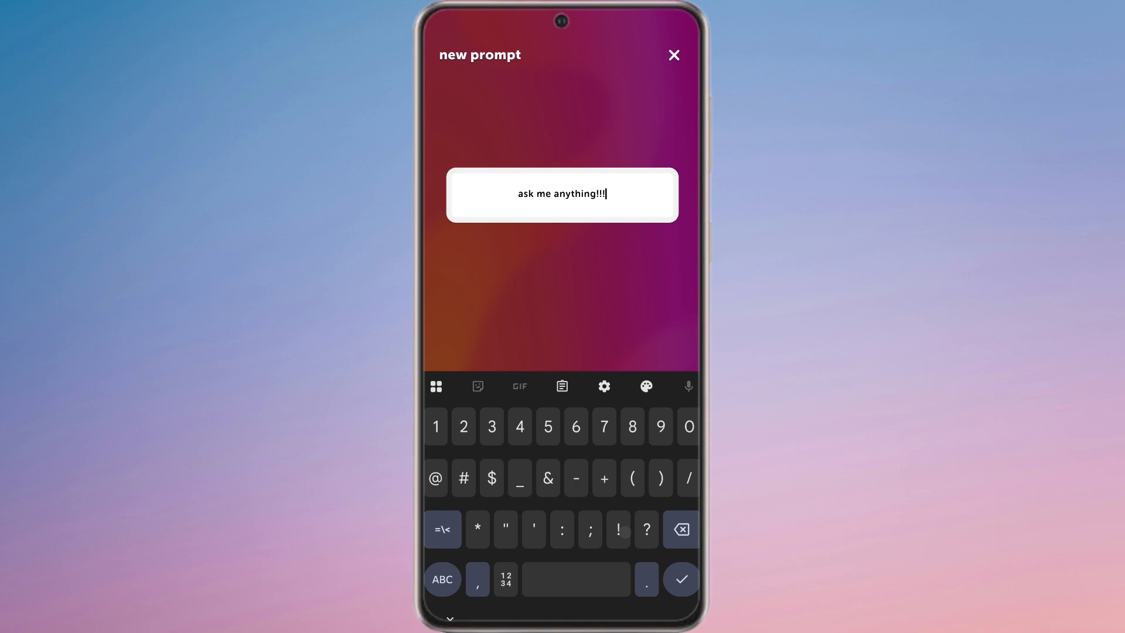
left_click(680, 579)
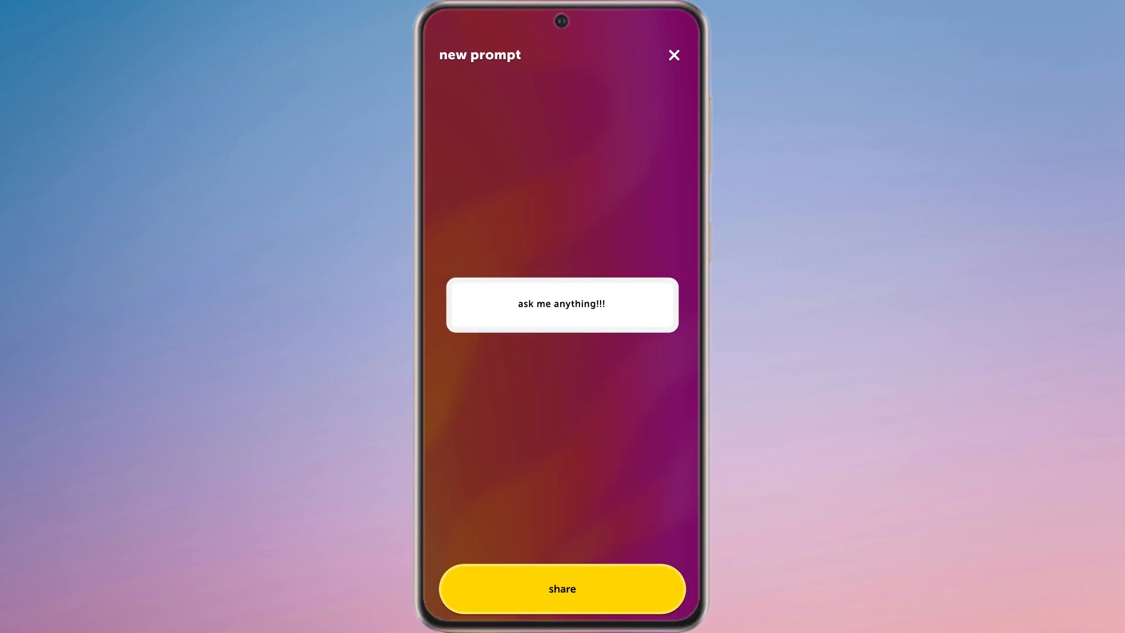
- Share the prompt to copy its link, then return to the home screen
left_click(562, 588)
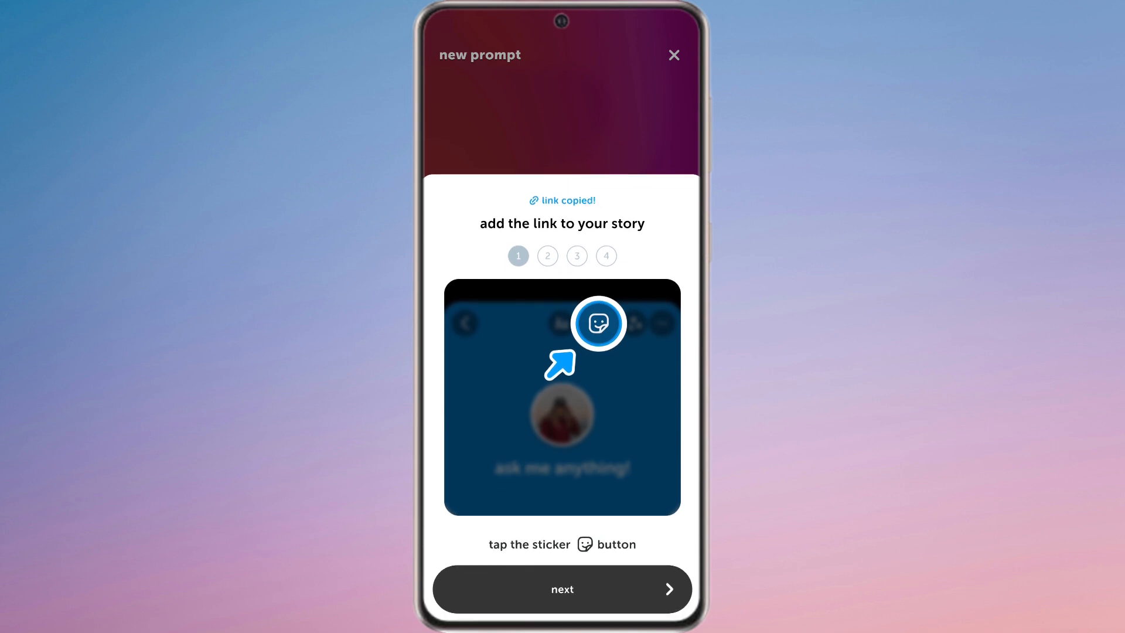
left_click(672, 55)
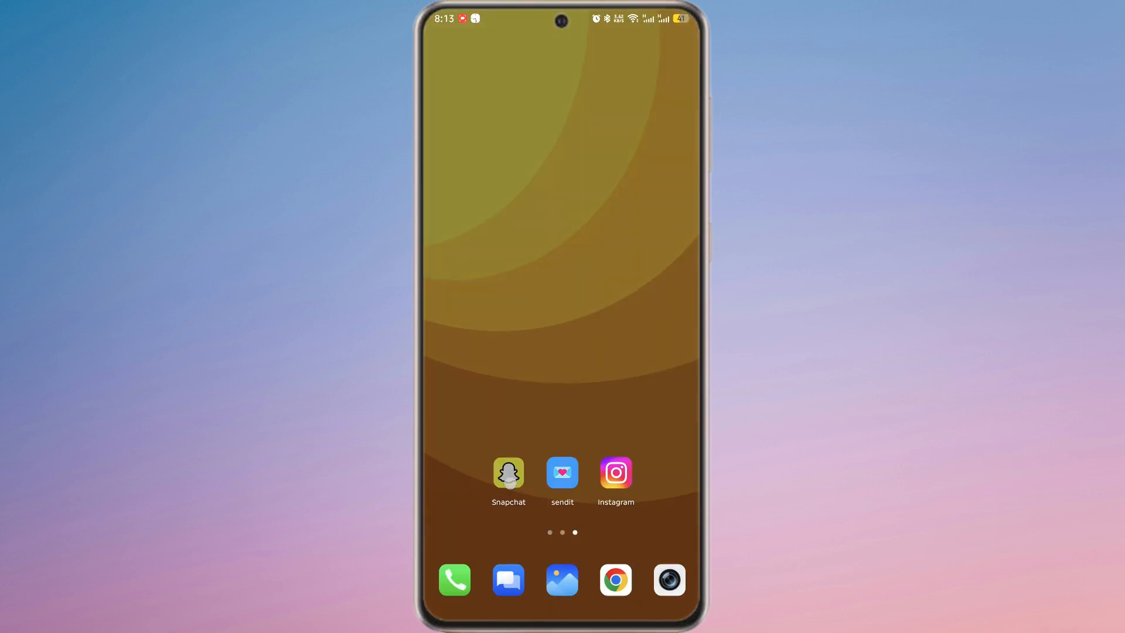
- Launch Snapchat and create a snap to attach the link to
left_click(508, 473)
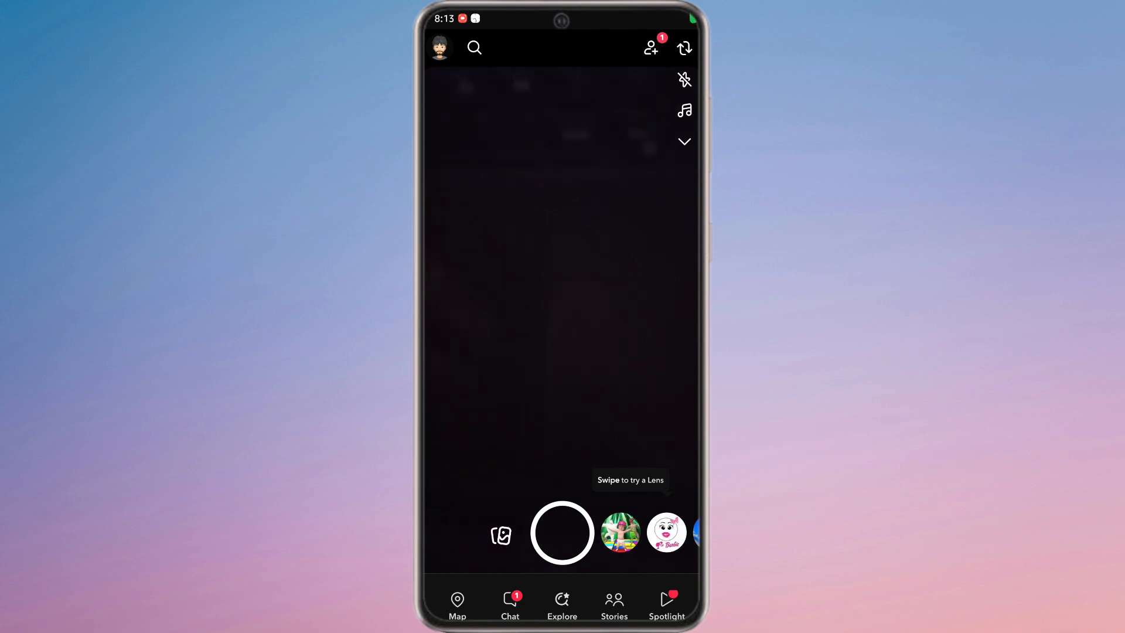
left_click(501, 534)
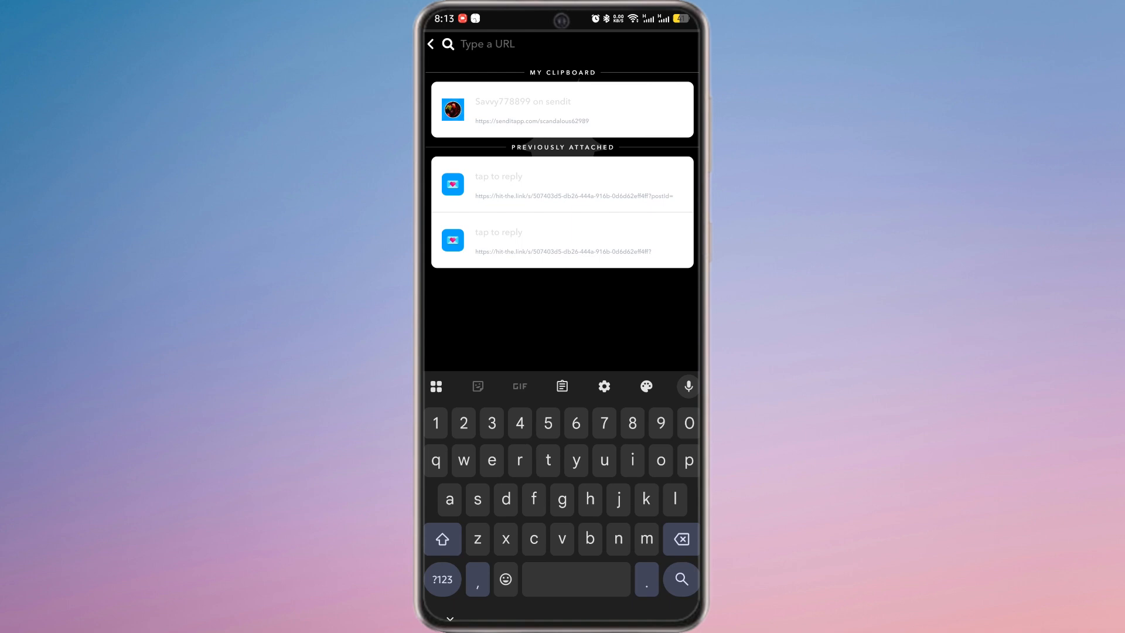
- Select the copied sendit link under My Clipboard to preview it
left_click(562, 109)
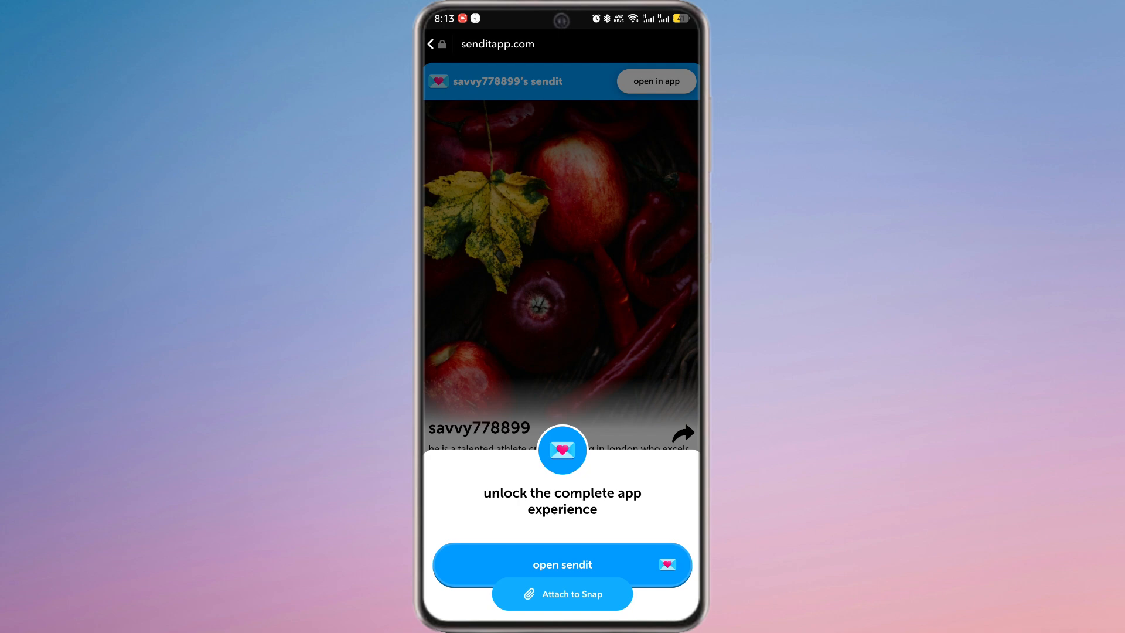
- Attach the sendit link to the candle snap as a link sticker
left_click(562, 593)
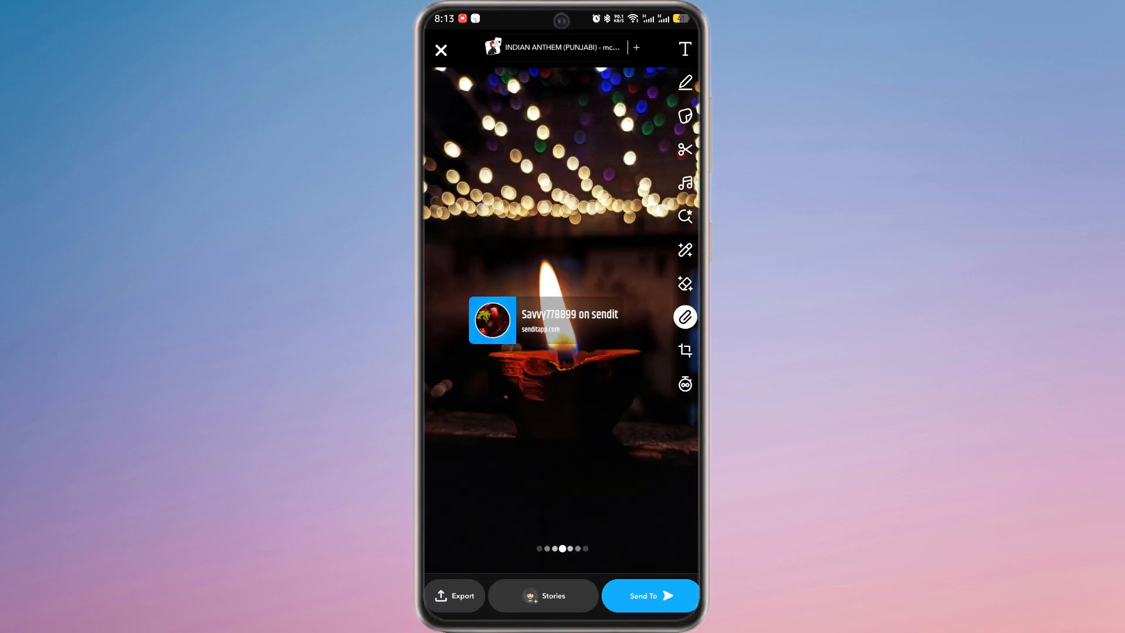